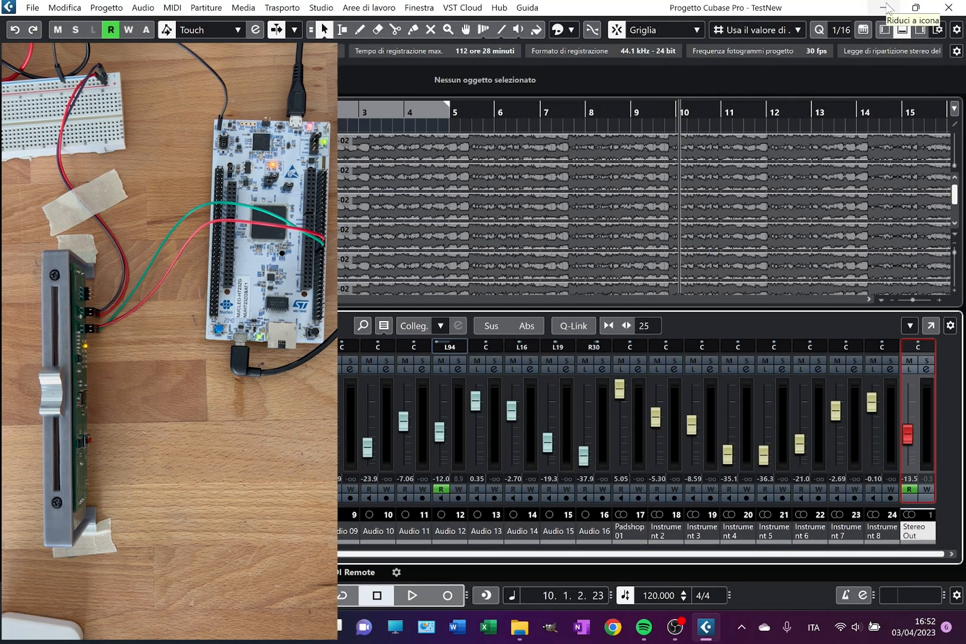
mouse_move(885, 8)
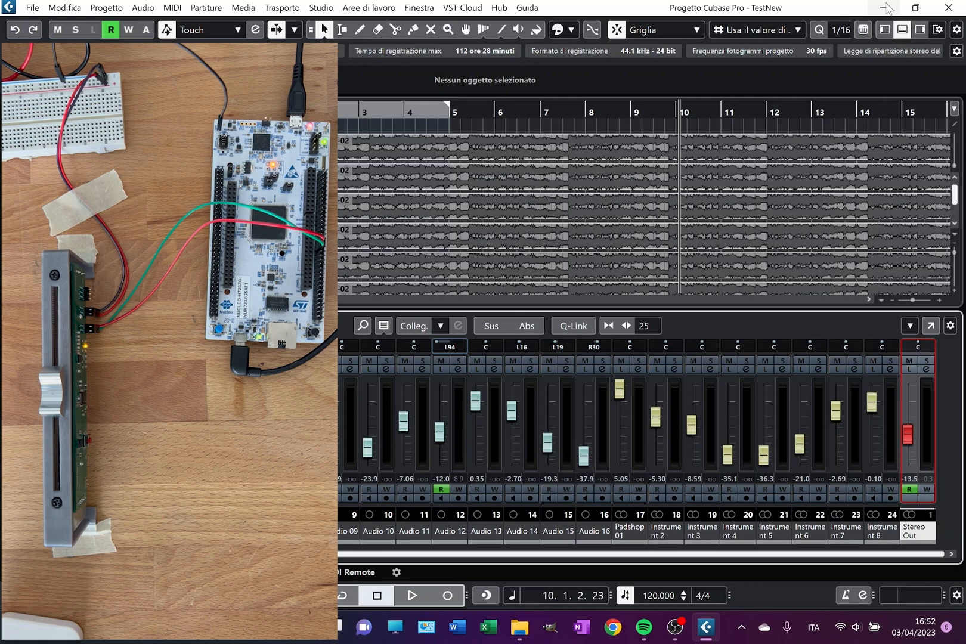